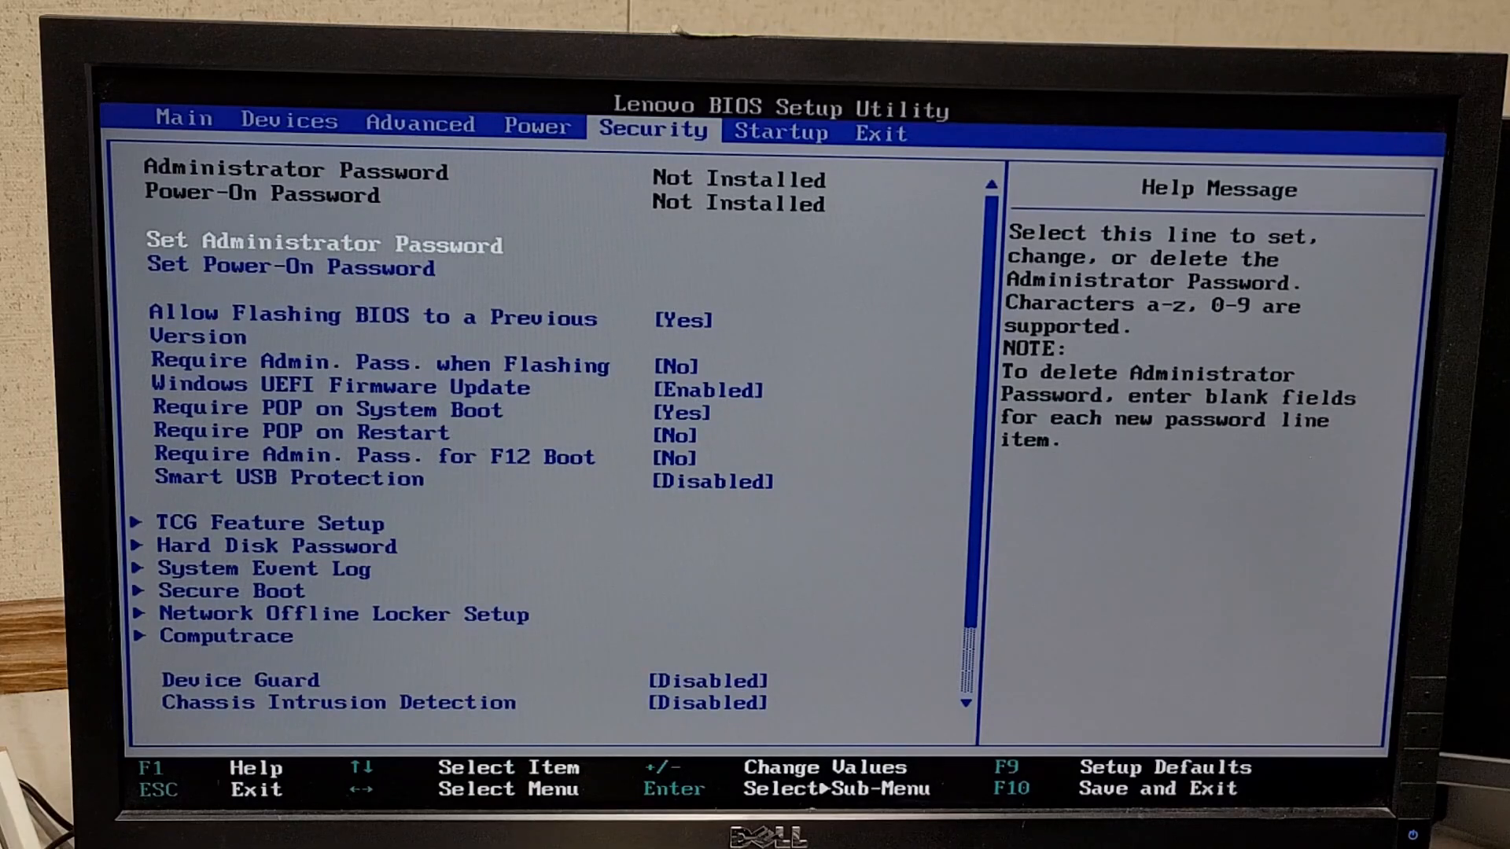
Step: Open the Hard Disk Password submenu from the Security tab, M.2 password still disabled
key("Down")
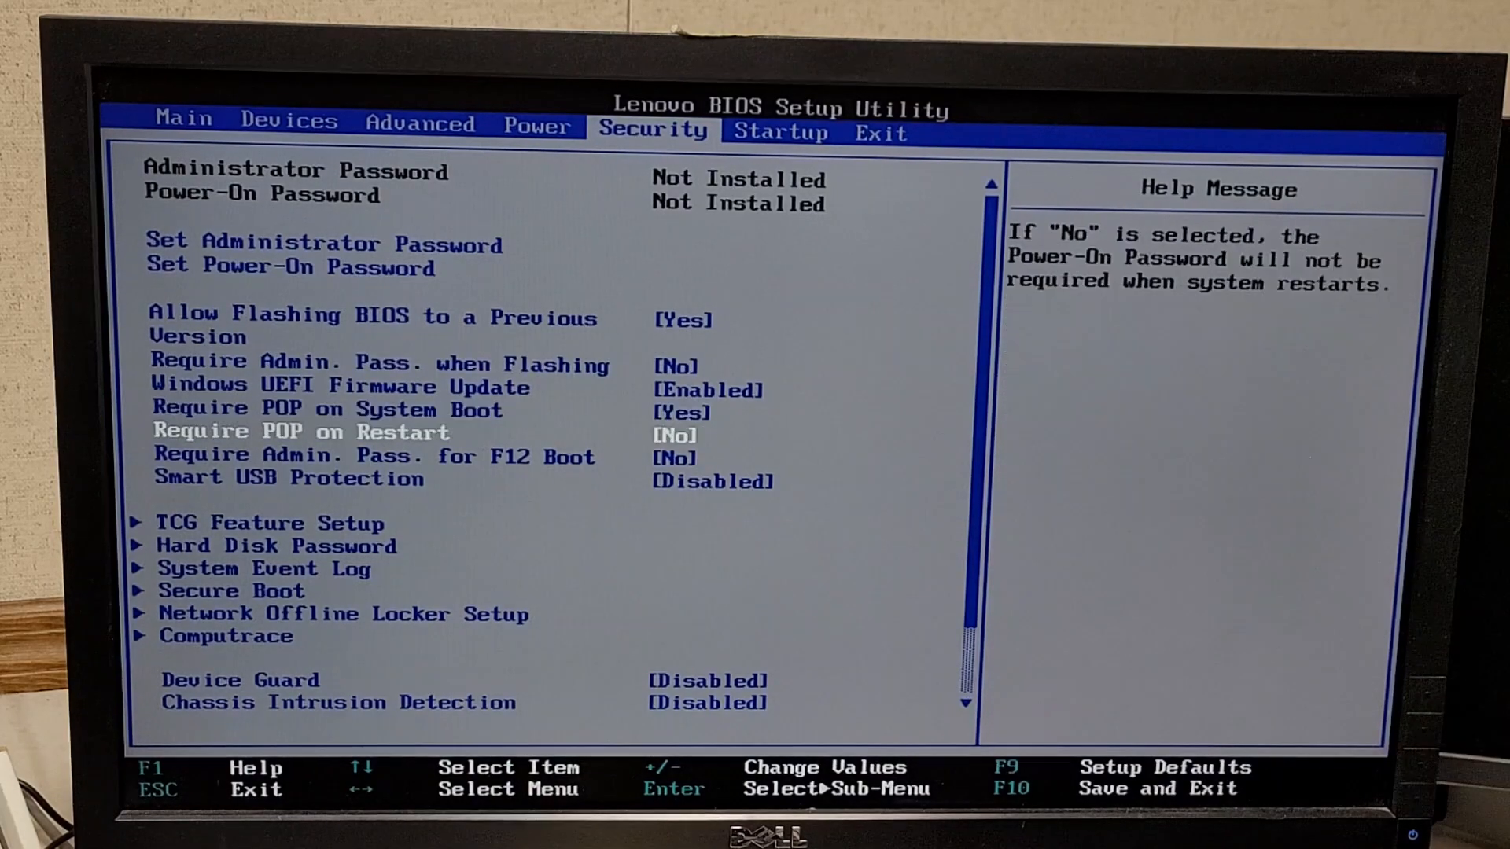
key("Enter")
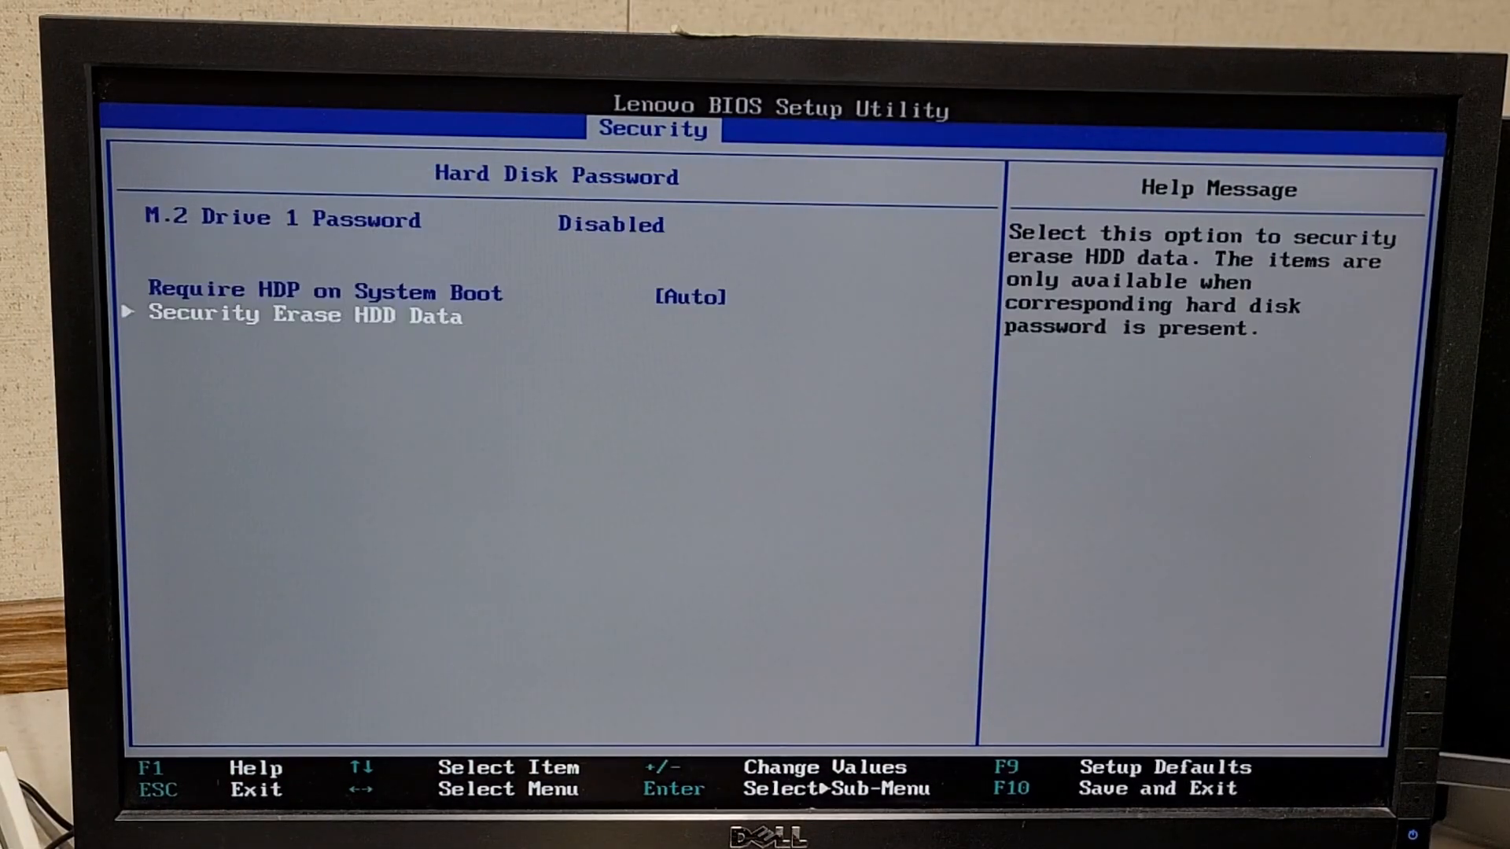
Step: Set user and master passwords on M.2 Drive 1 and reach Security Erase HDD Data
key("Up")
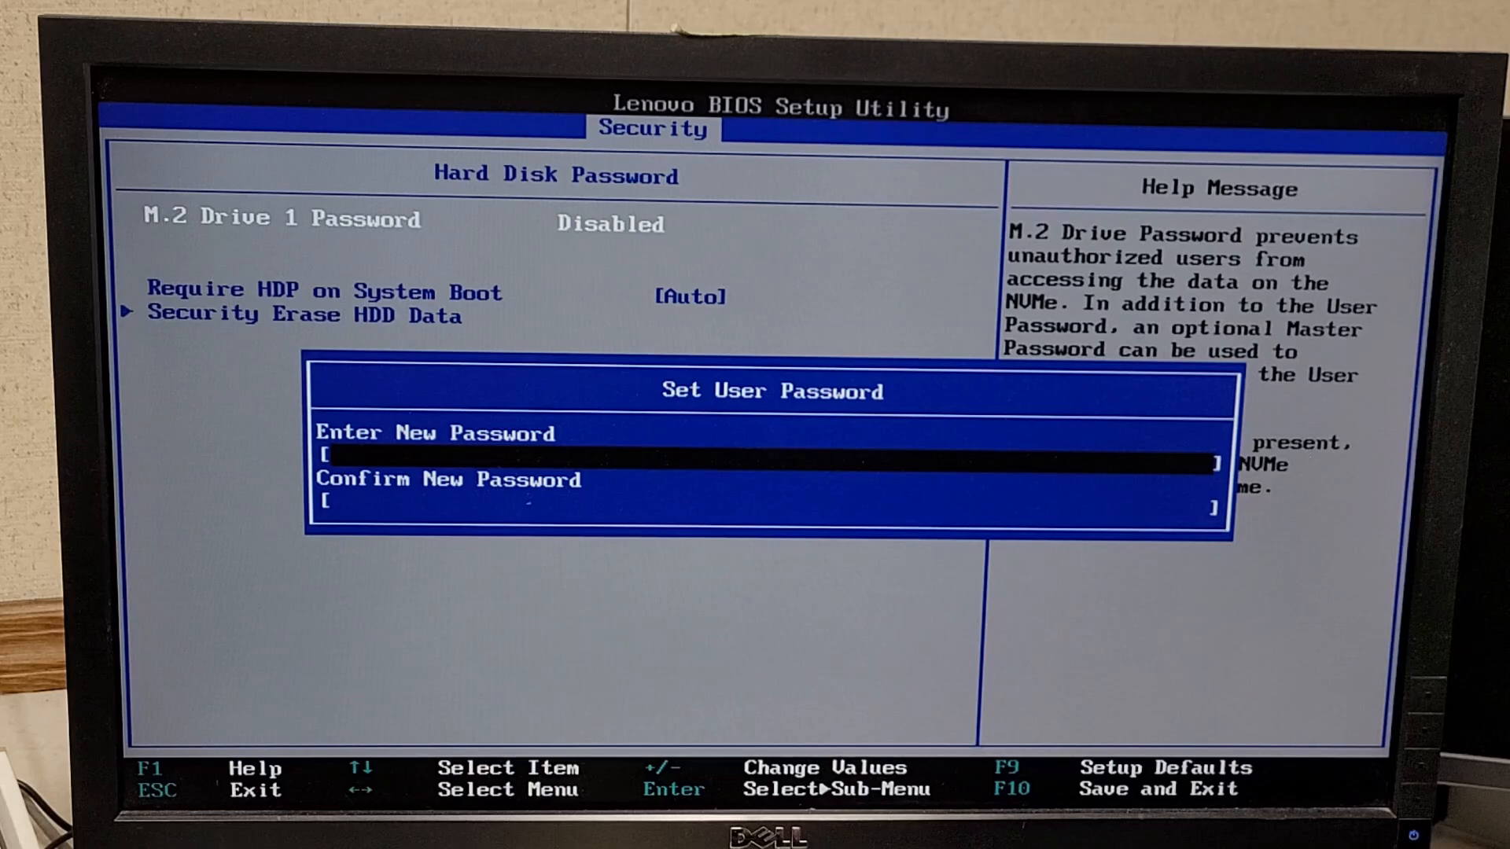
type("*")
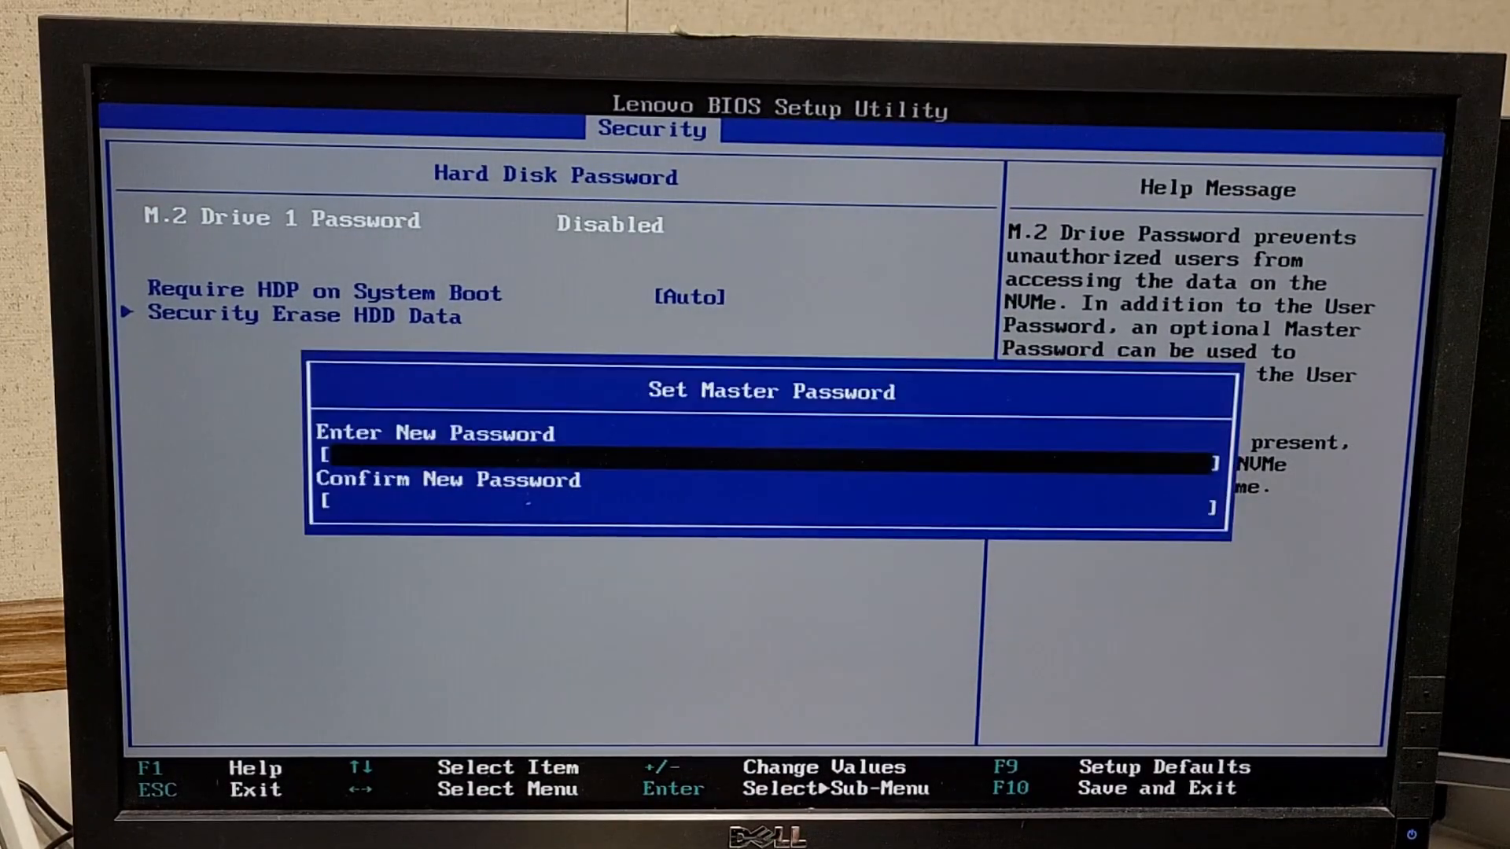
key("Enter")
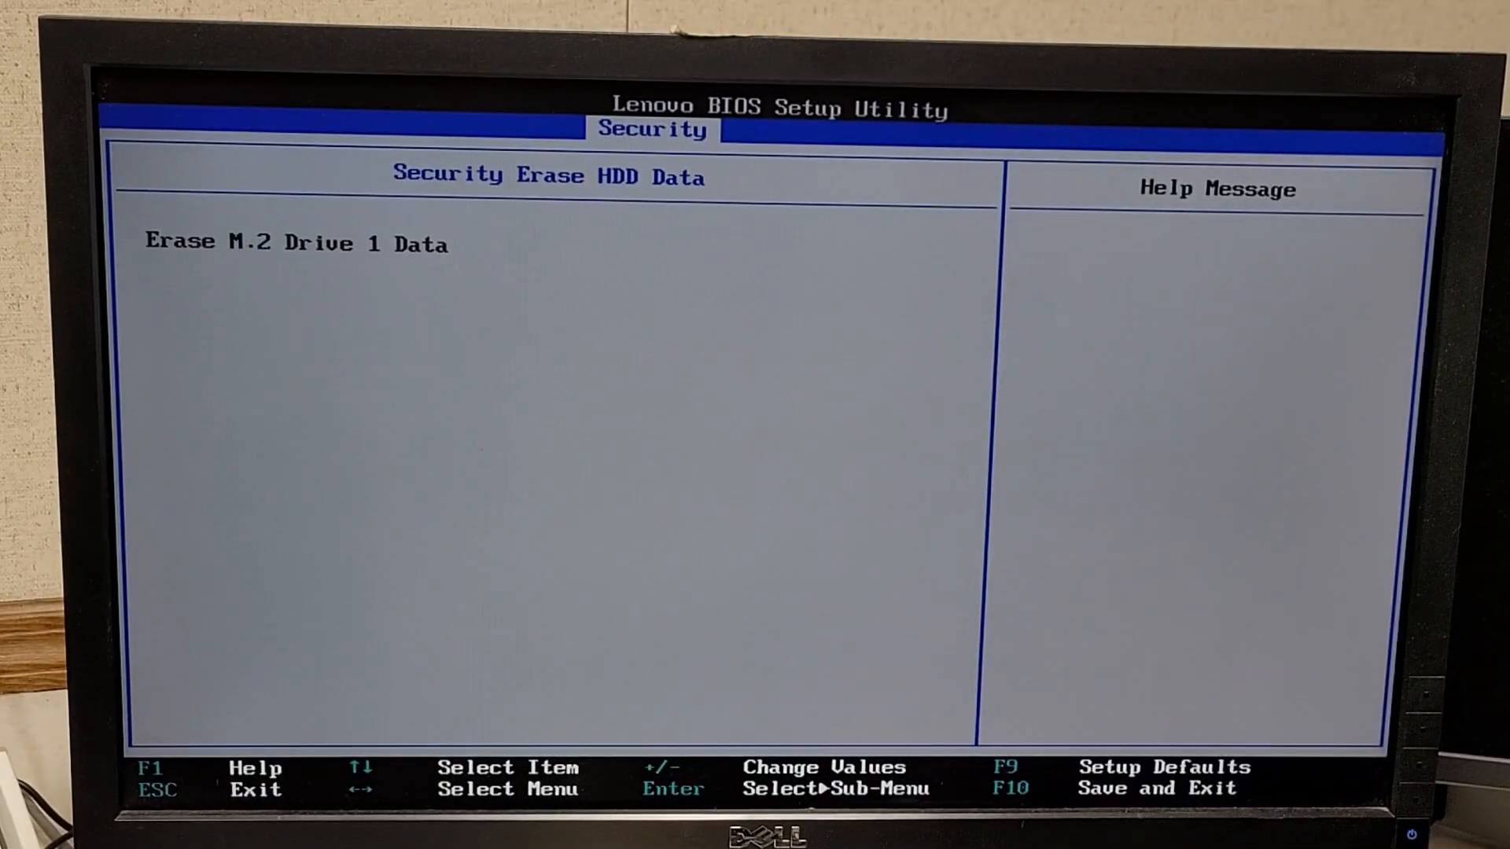
Step: Back out of Security Erase HDD Data to the main Security page
key("Esc")
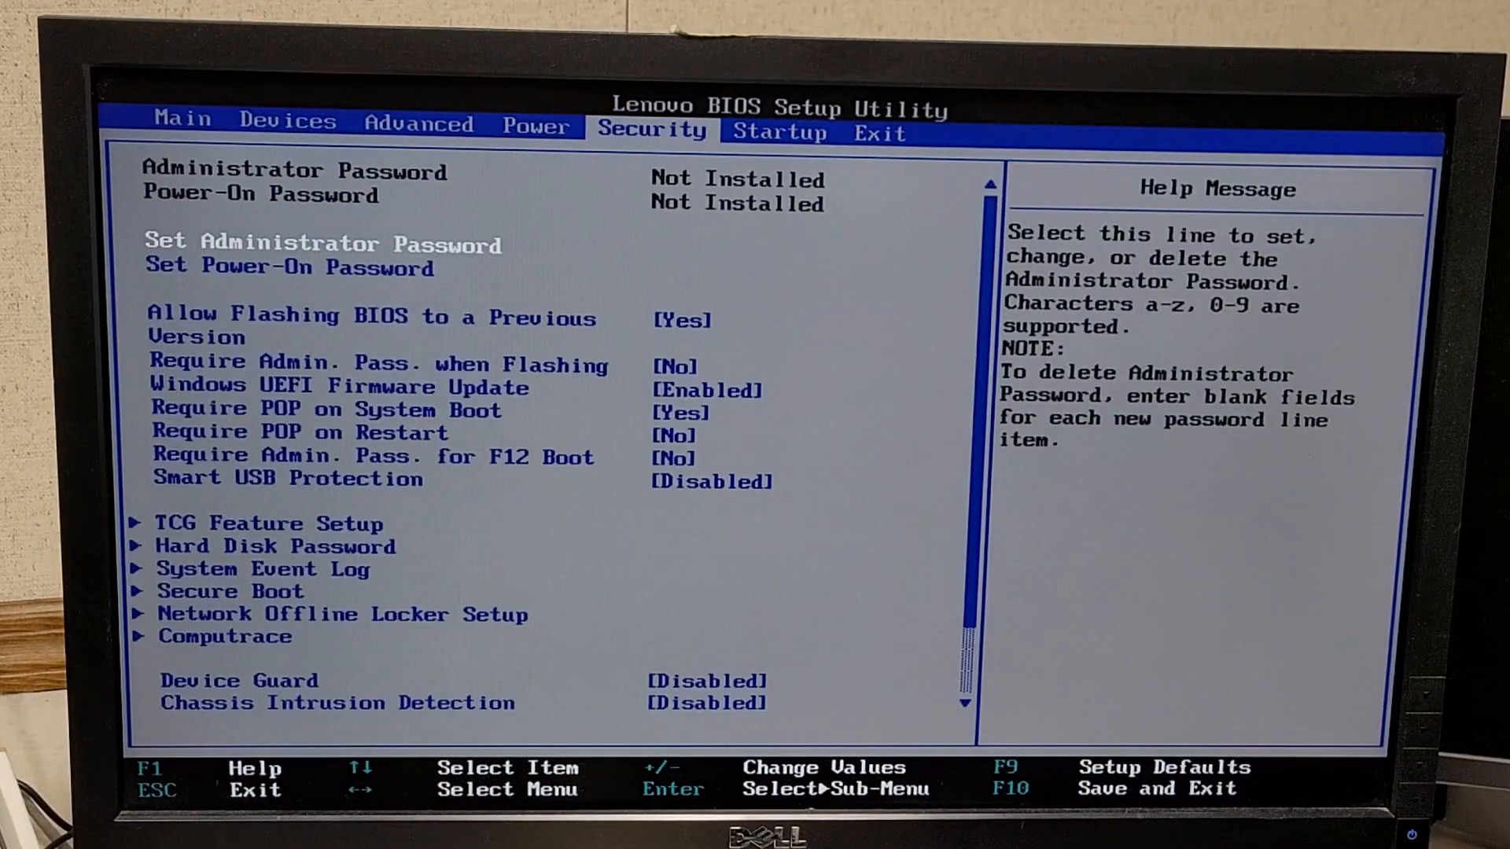
Step: Select Erase M.2 Drive 1 Data and begin entering the master hard disk password
key("Down")
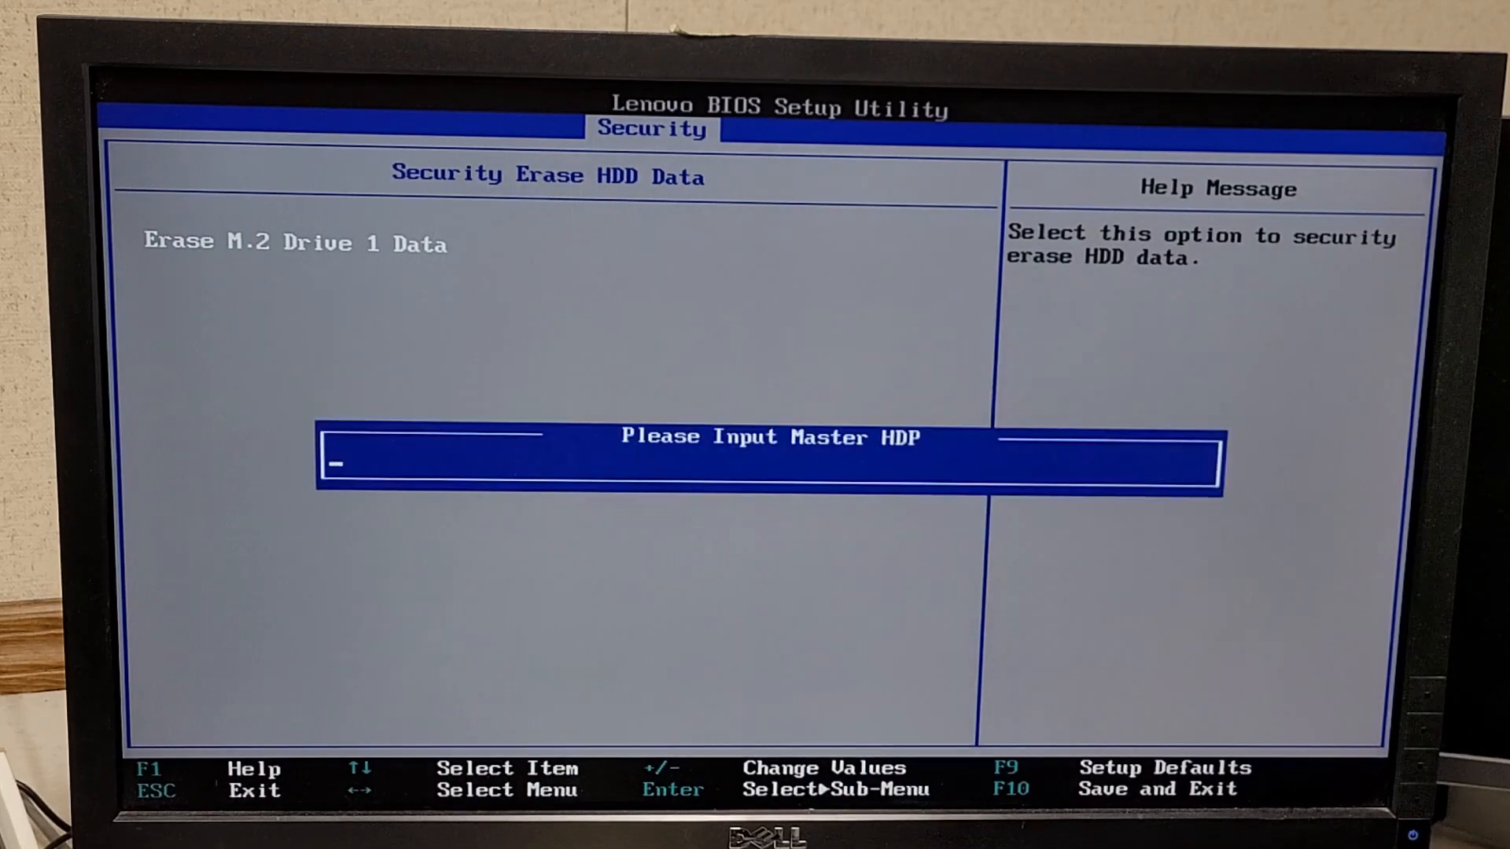
type("*")
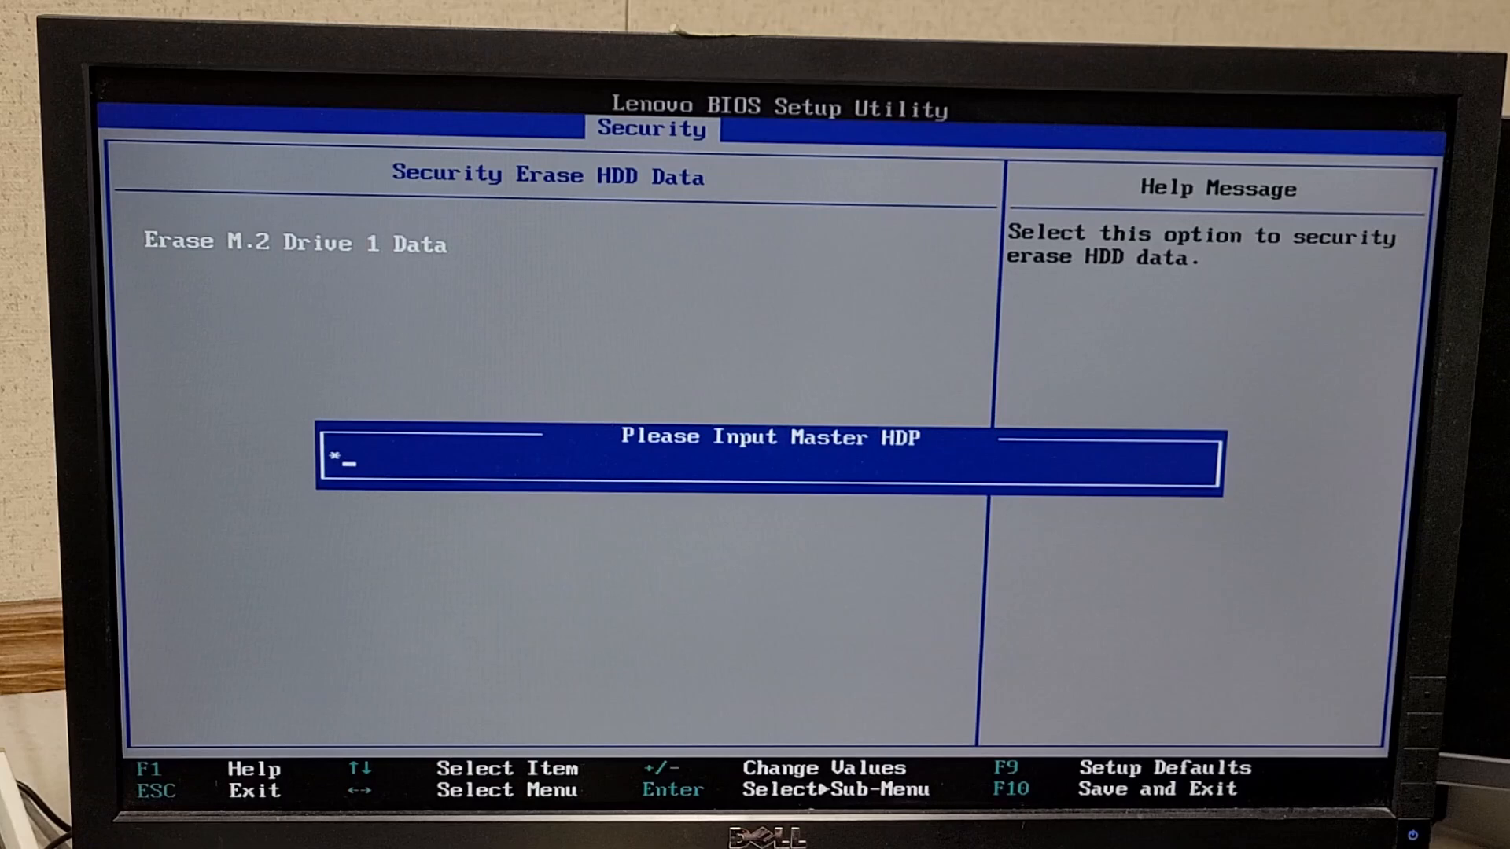